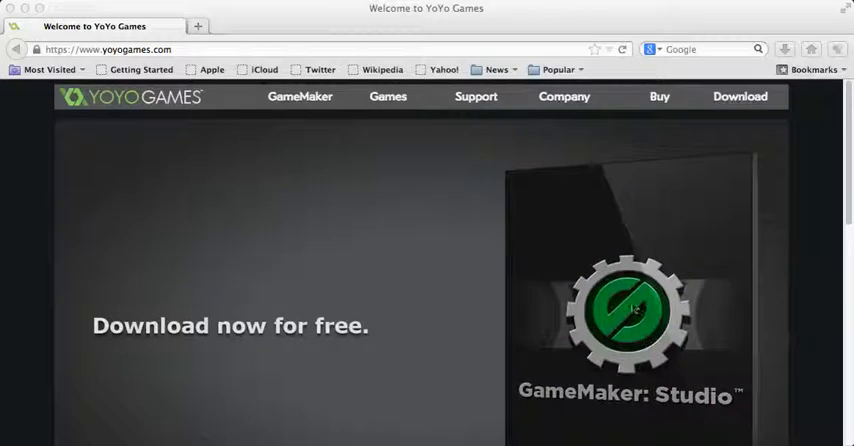
Go to the GameMaker for Mac page through Other versions in the GameMaker menu
scroll(down, 3)
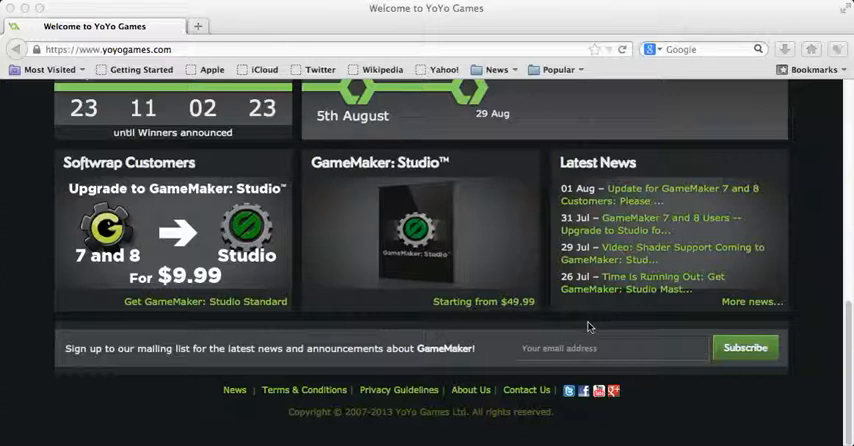
scroll(up, 3)
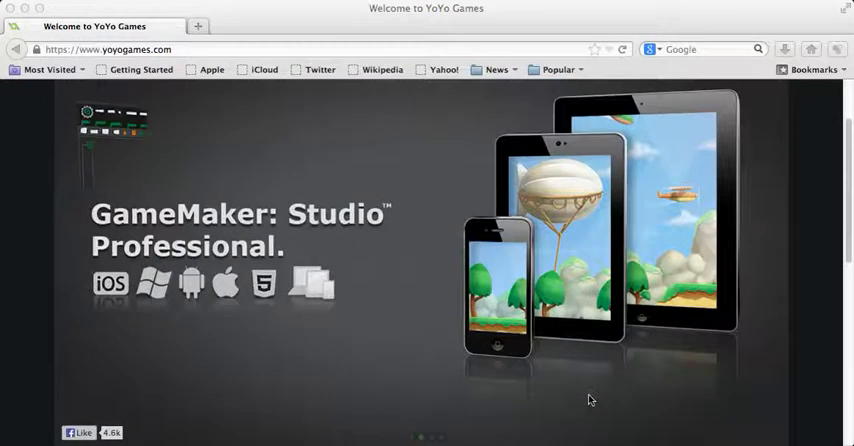
scroll(down, 3)
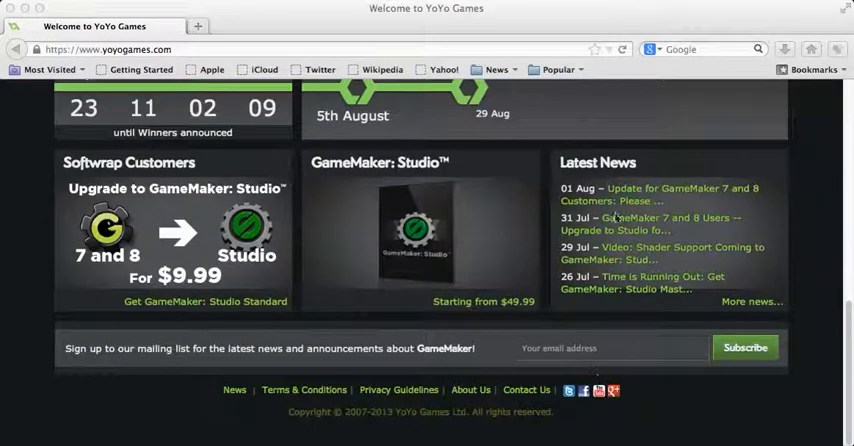
mouse_move(313, 240)
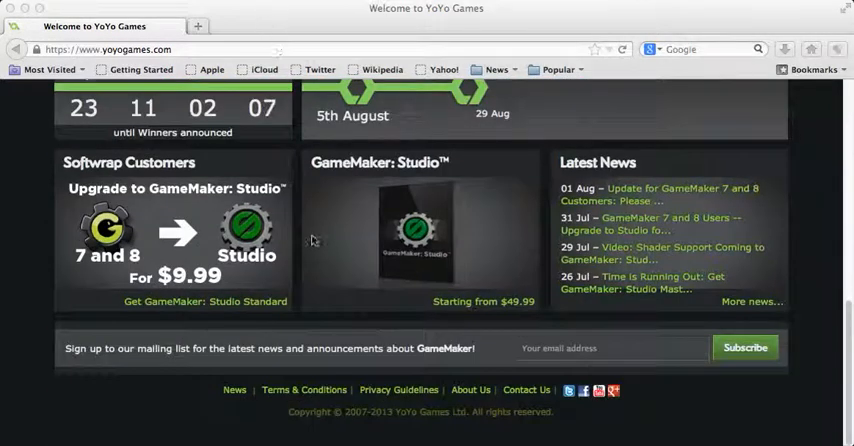
scroll(up, 3)
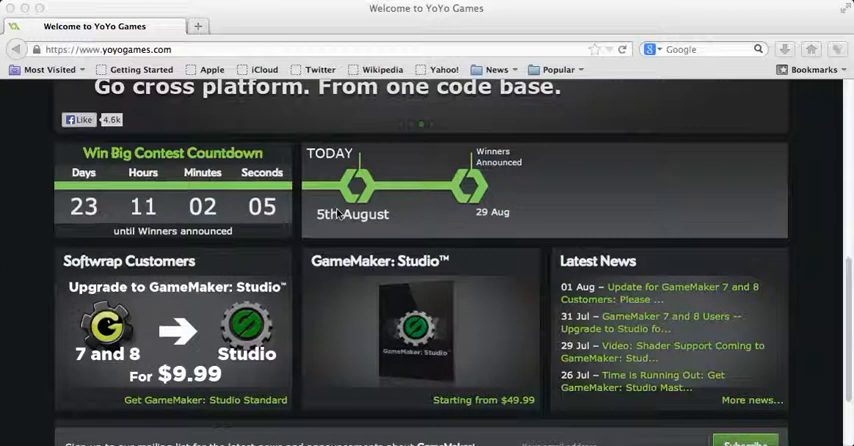
mouse_move(388, 198)
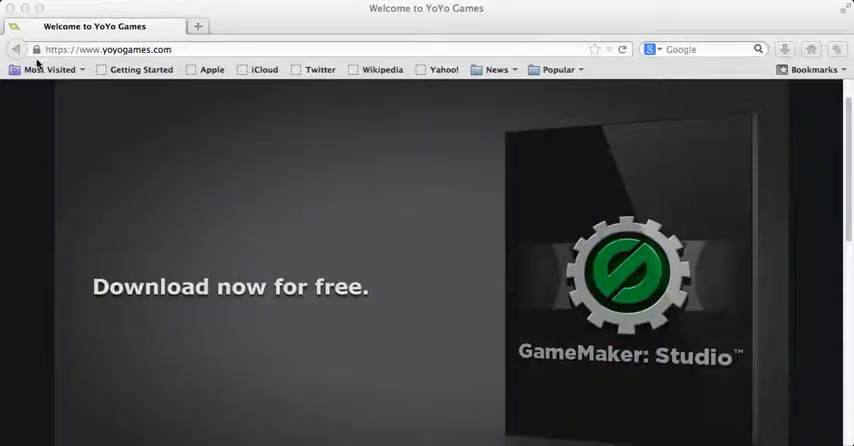
mouse_move(378, 69)
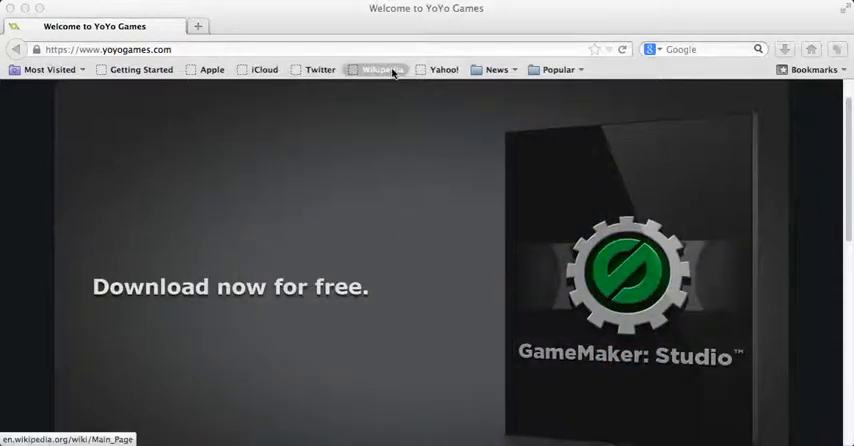
mouse_move(382, 64)
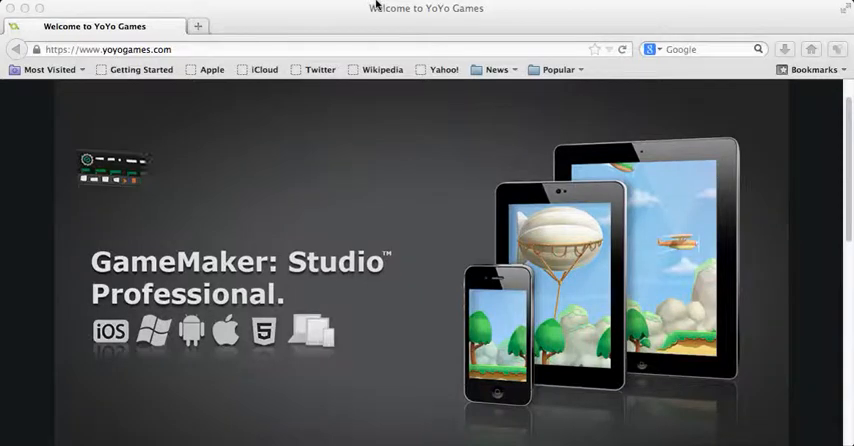
scroll(down, 3)
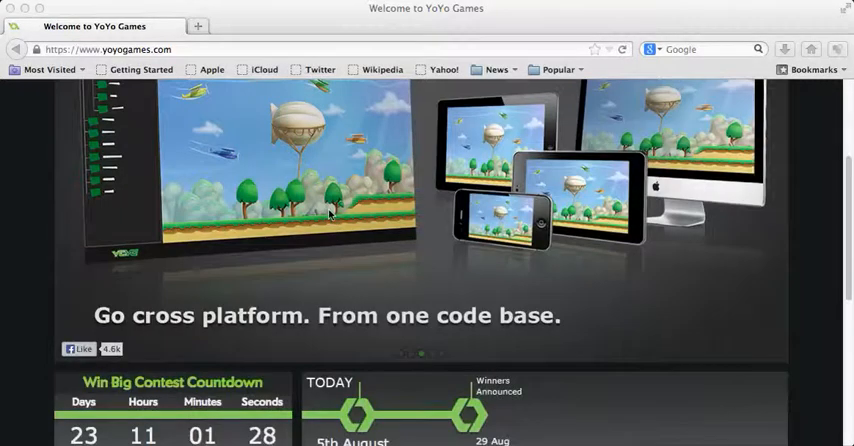
scroll(up, 3)
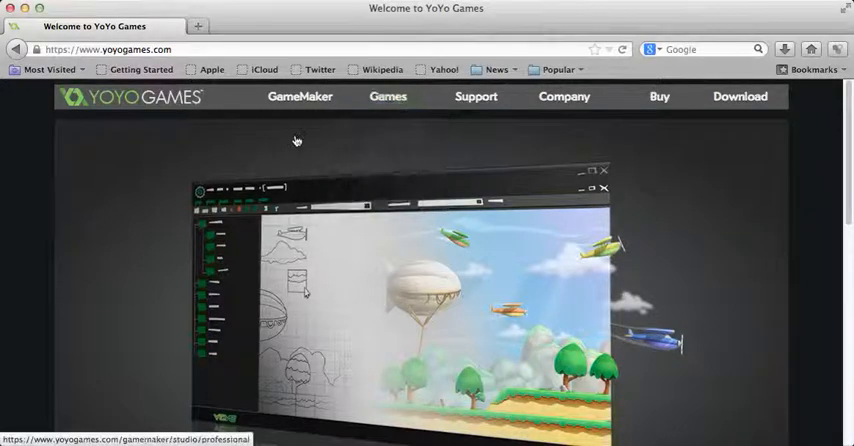
click(299, 96)
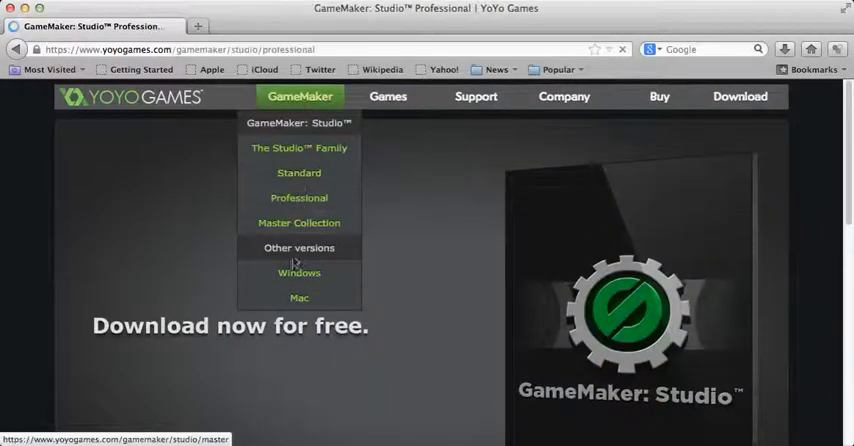
click(298, 197)
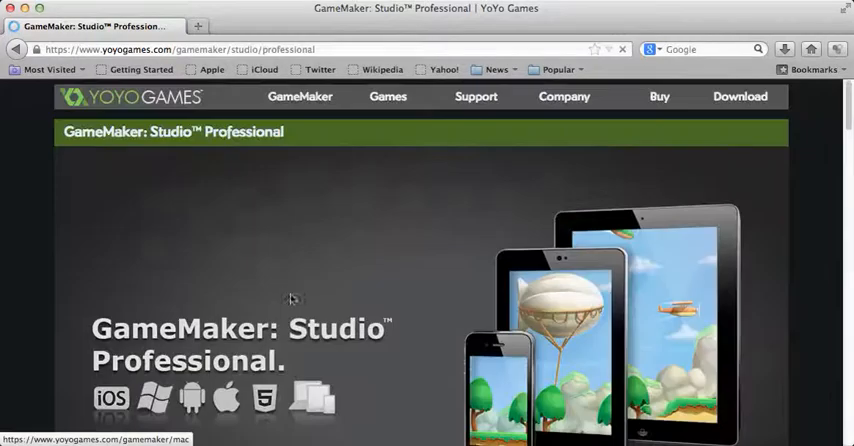
click(299, 96)
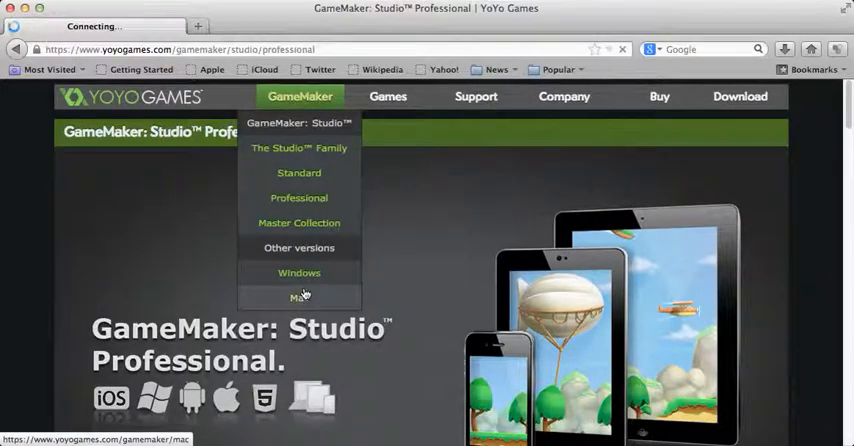
click(300, 296)
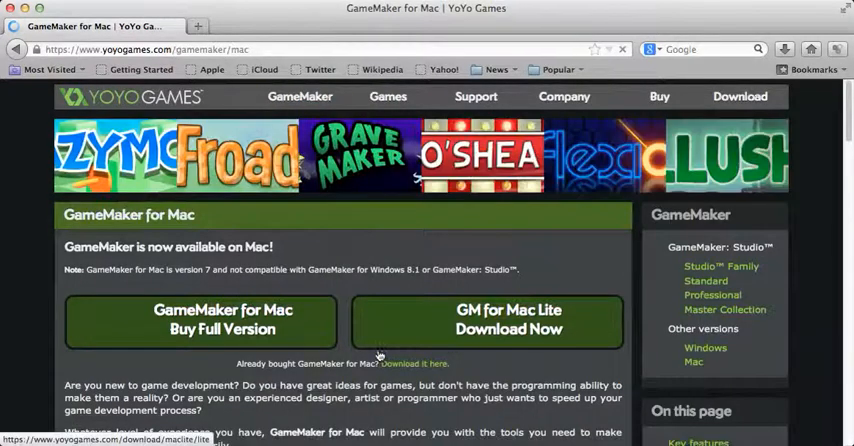
Scroll through the GameMaker for Mac page overview
scroll(down, 3)
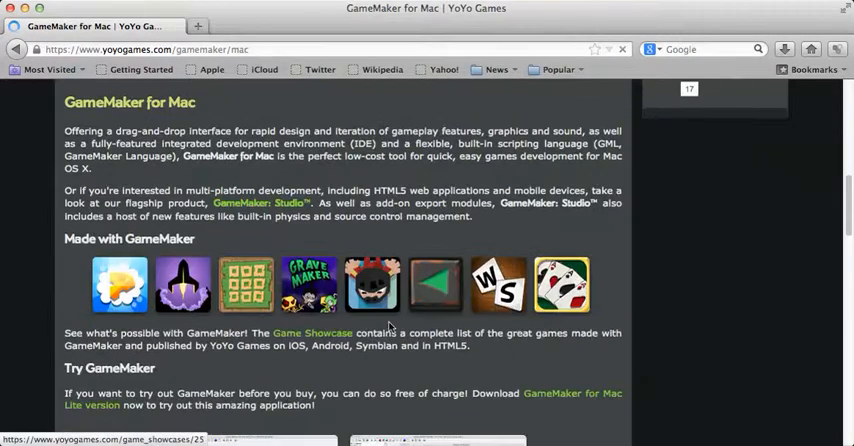
scroll(up, 3)
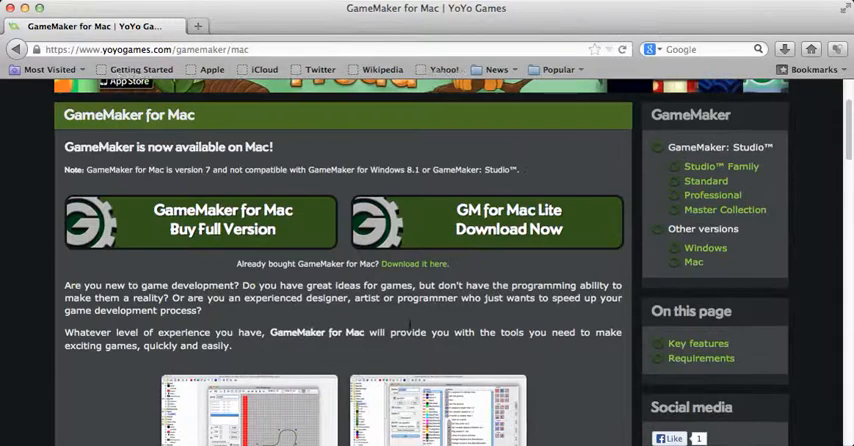
scroll(down, 3)
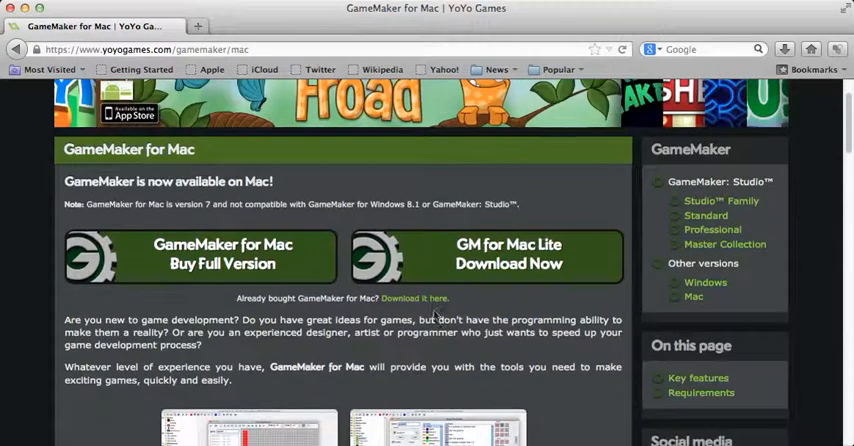
scroll(up, 3)
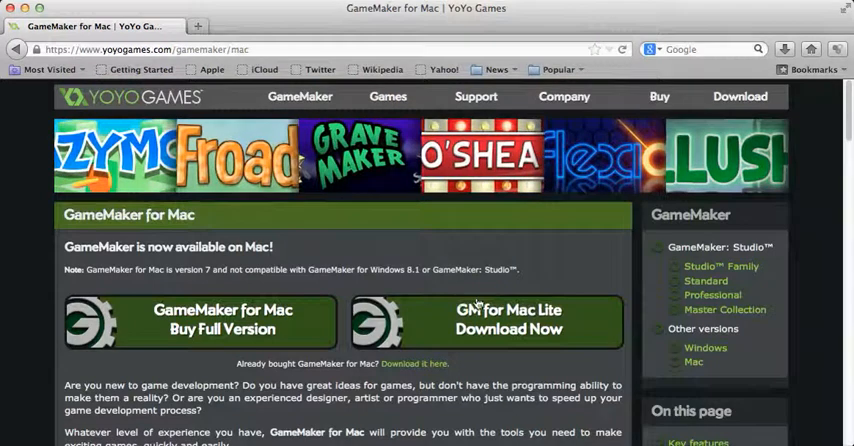
scroll(down, 3)
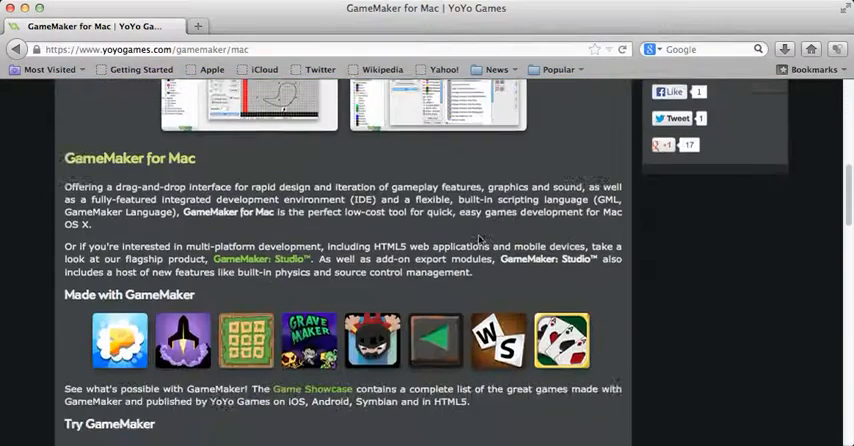
scroll(down, 3)
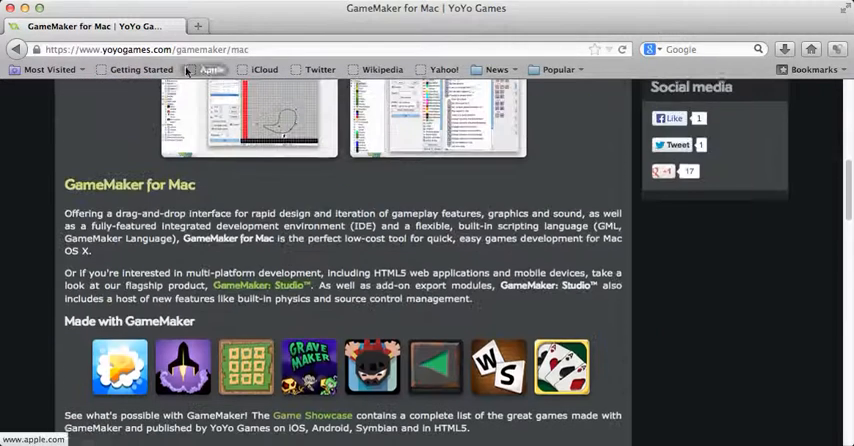
scroll(down, 3)
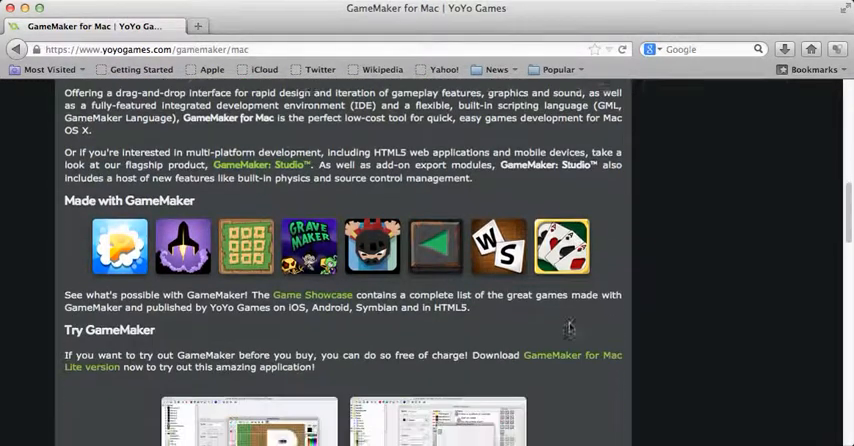
scroll(up, 3)
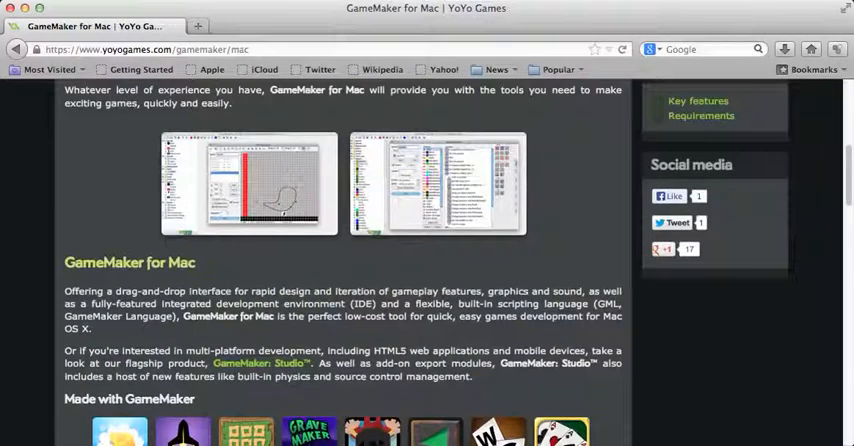
scroll(up, 3)
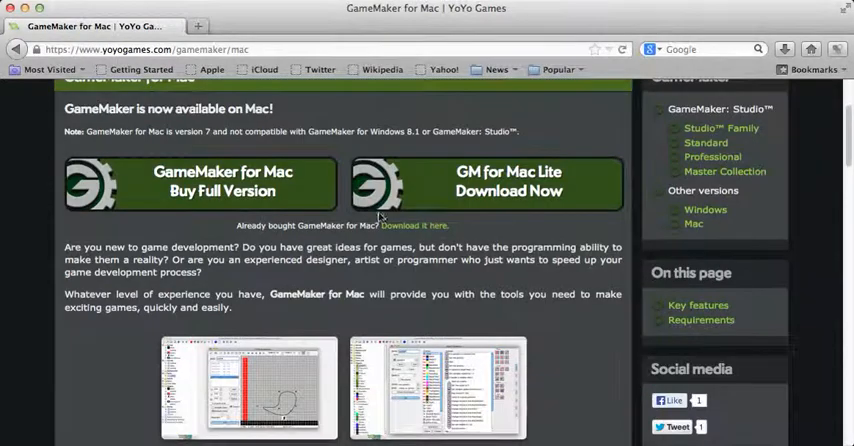
scroll(up, 3)
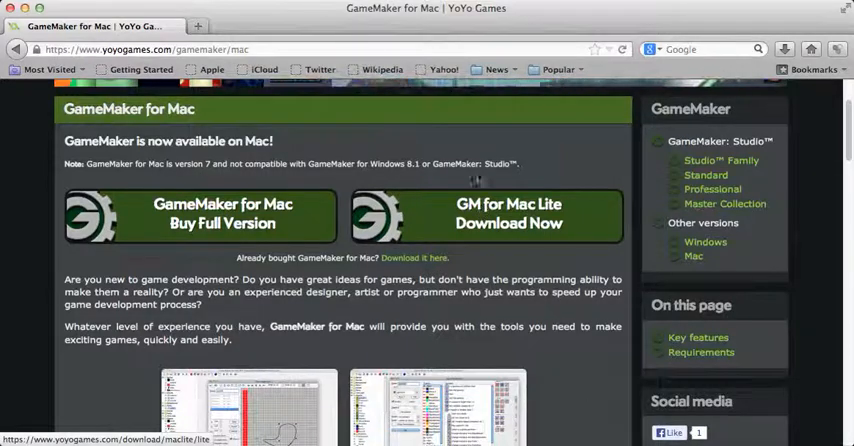
mouse_move(478, 205)
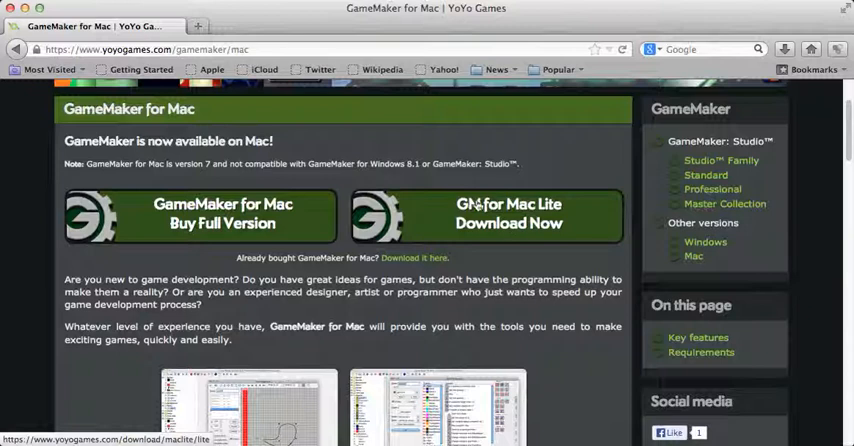
mouse_move(378, 360)
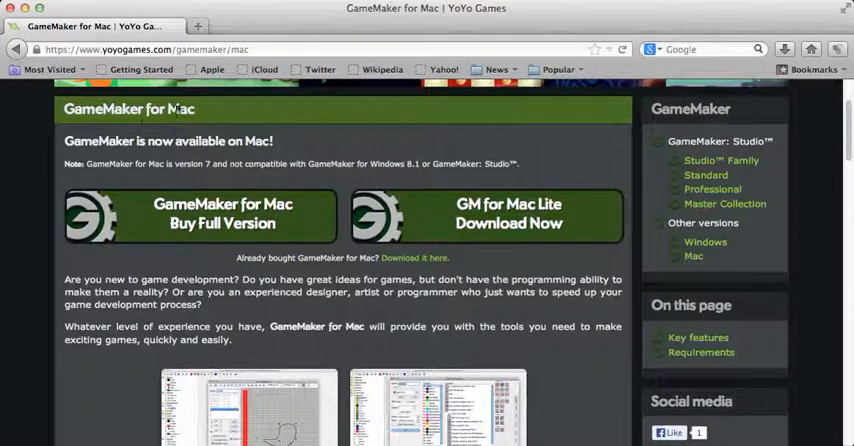
Review the Lite versus Full ($19.99) feature table and return to the top
scroll(down, 3)
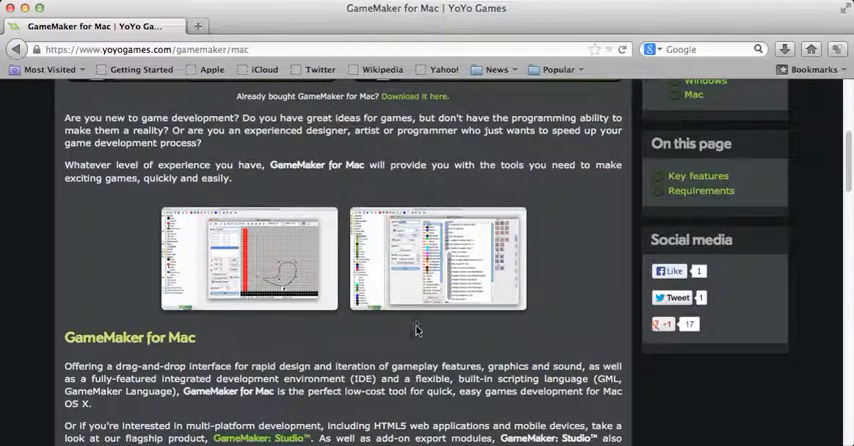
mouse_move(306, 330)
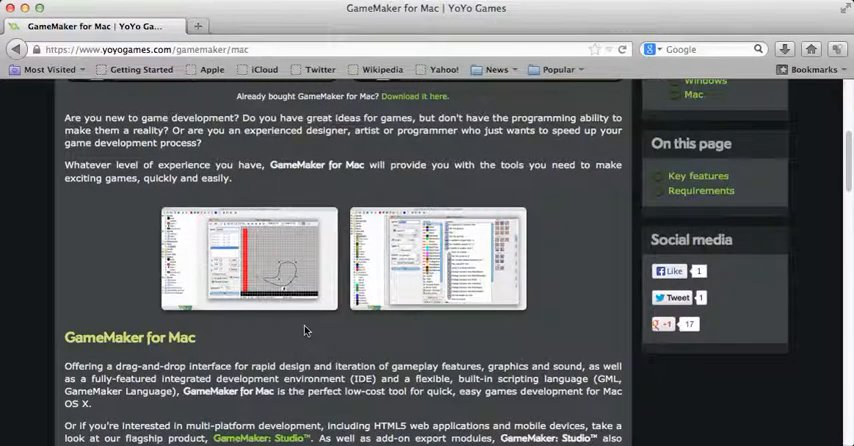
scroll(down, 3)
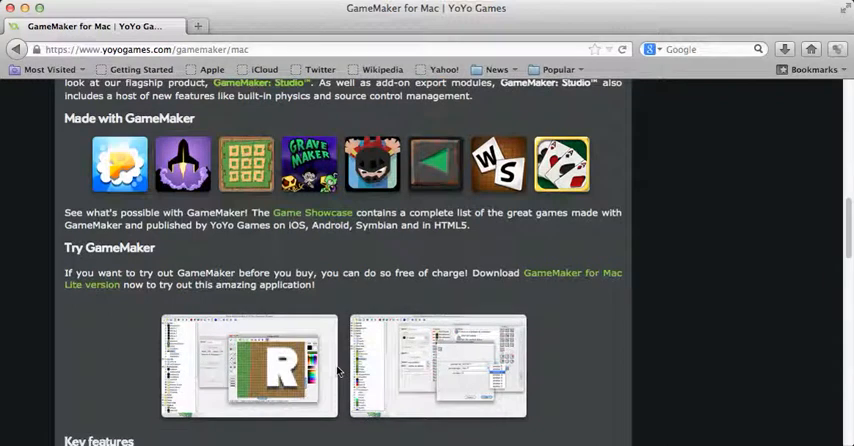
scroll(up, 3)
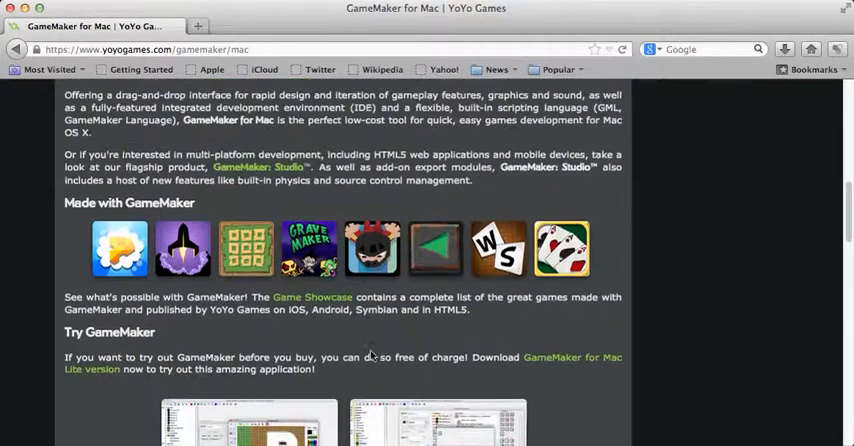
scroll(up, 3)
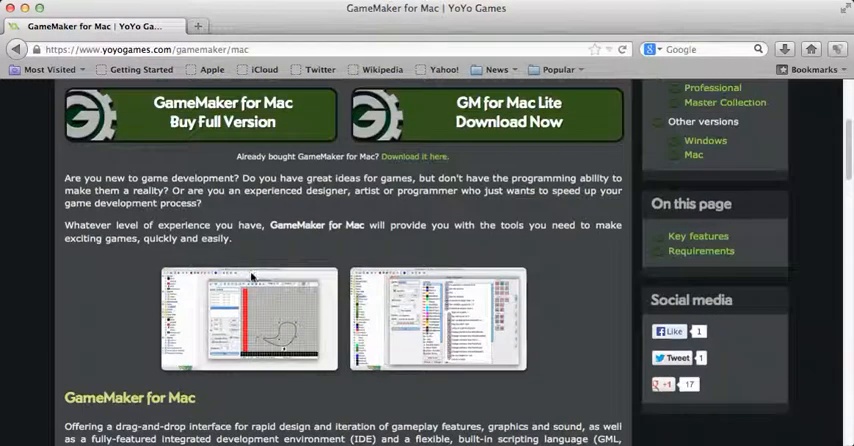
mouse_move(312, 281)
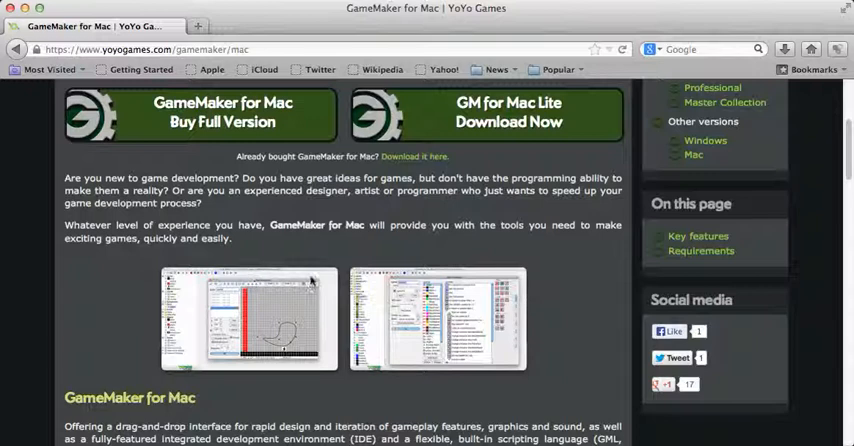
scroll(down, 3)
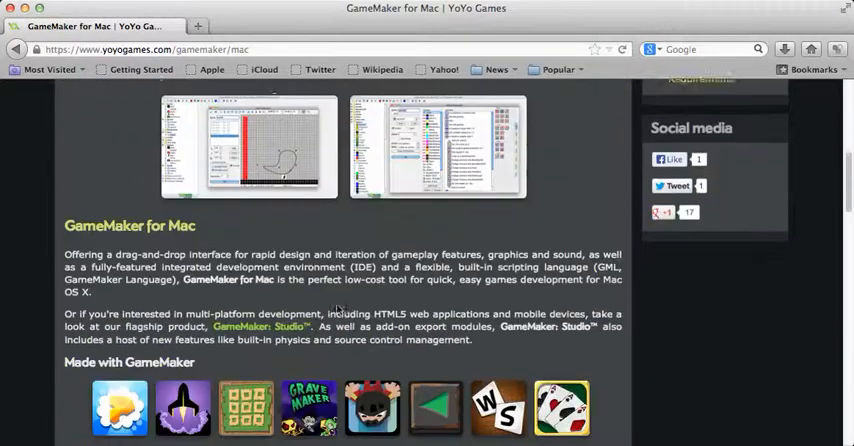
scroll(down, 3)
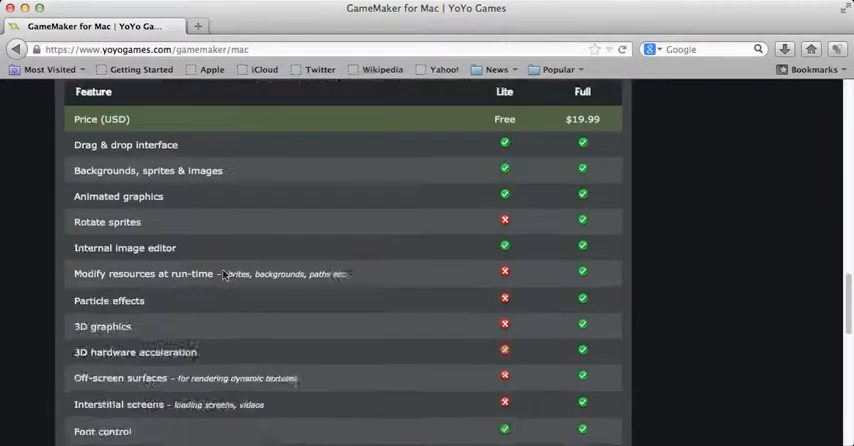
scroll(down, 3)
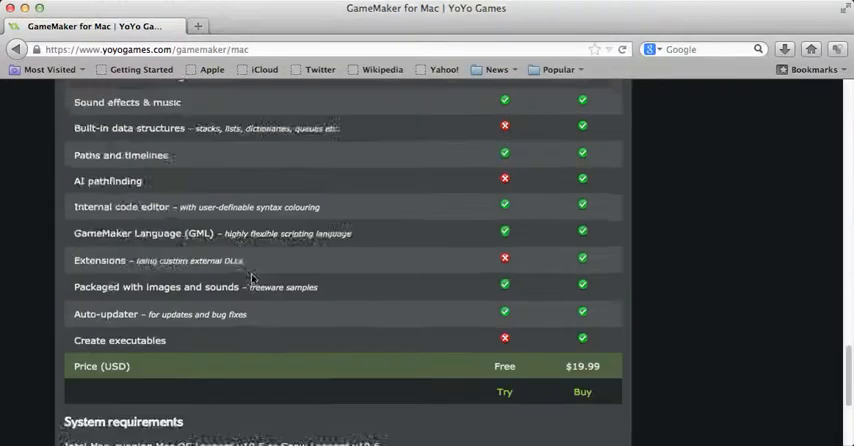
scroll(up, 3)
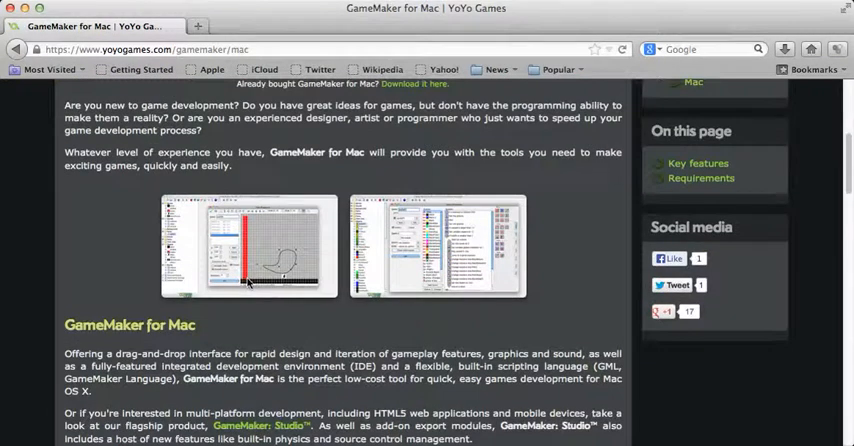
scroll(up, 3)
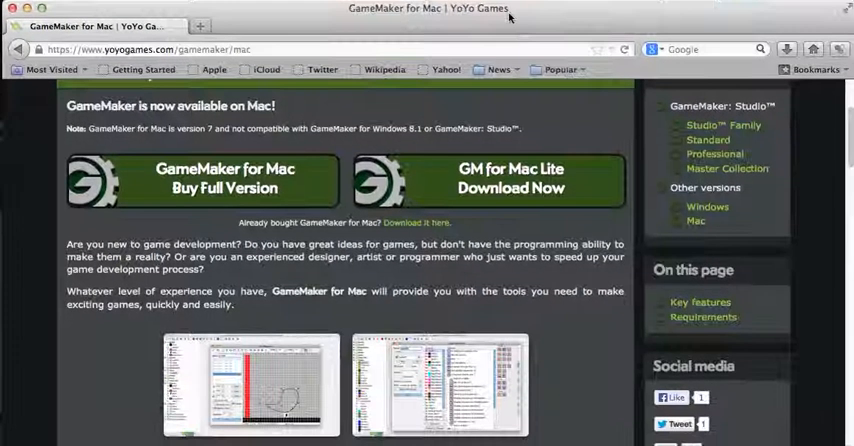
scroll(up, 3)
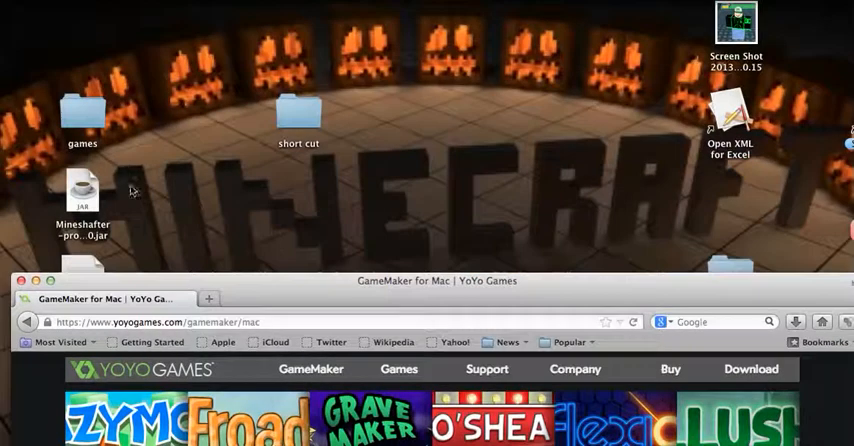
Open the desktop games folder and launch Game Maker Lite from it
double_click(82, 113)
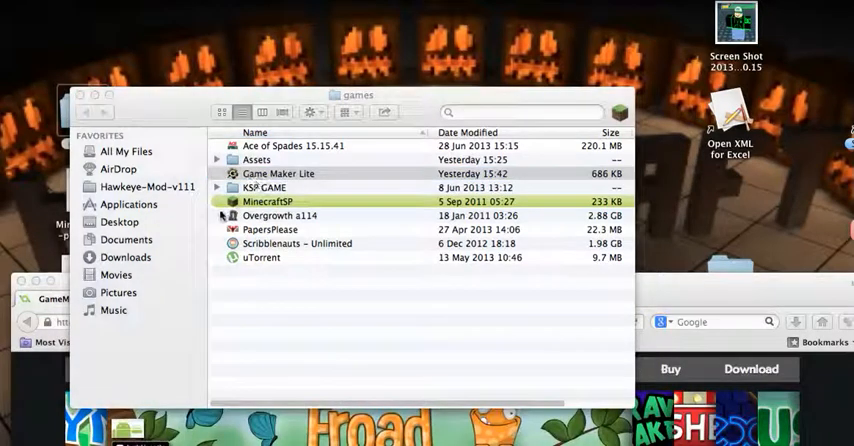
mouse_move(325, 160)
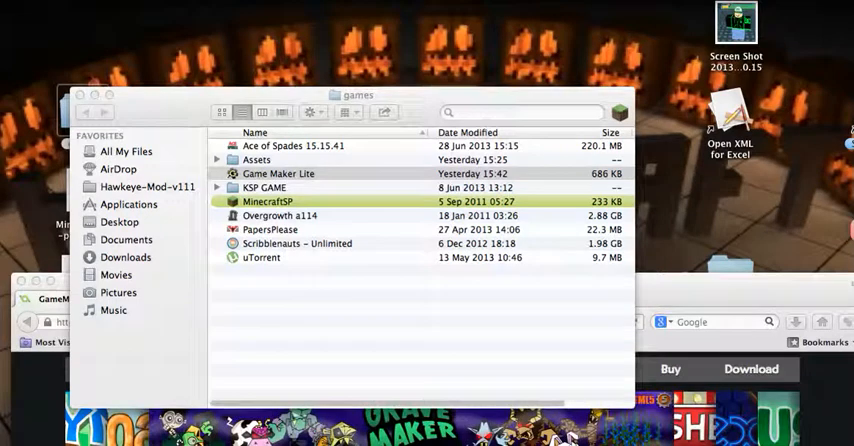
double_click(278, 173)
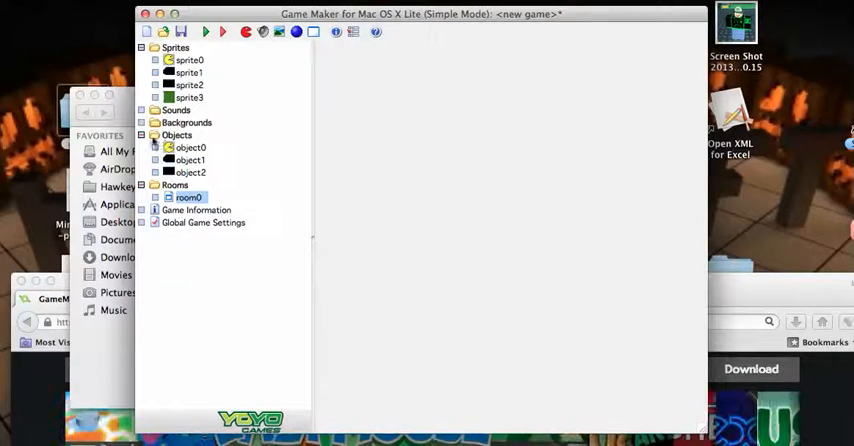
mouse_move(278, 144)
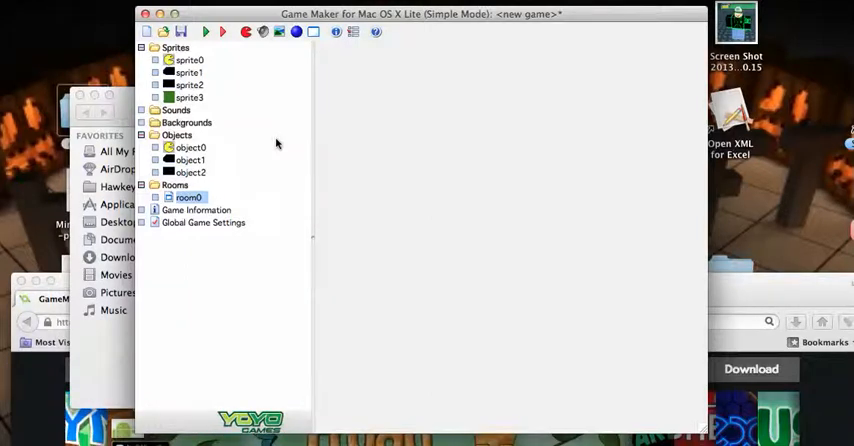
mouse_move(208, 90)
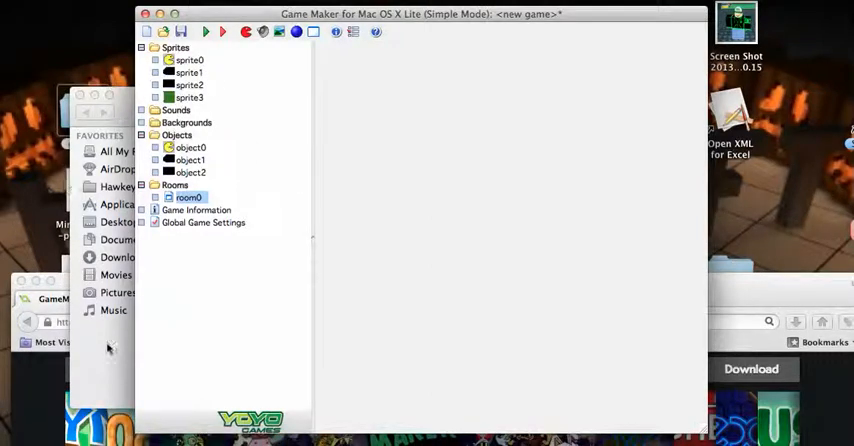
mouse_move(324, 179)
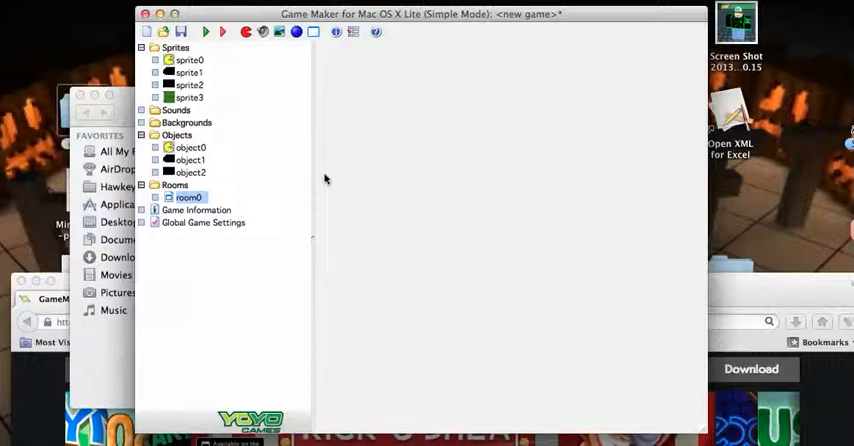
mouse_move(347, 175)
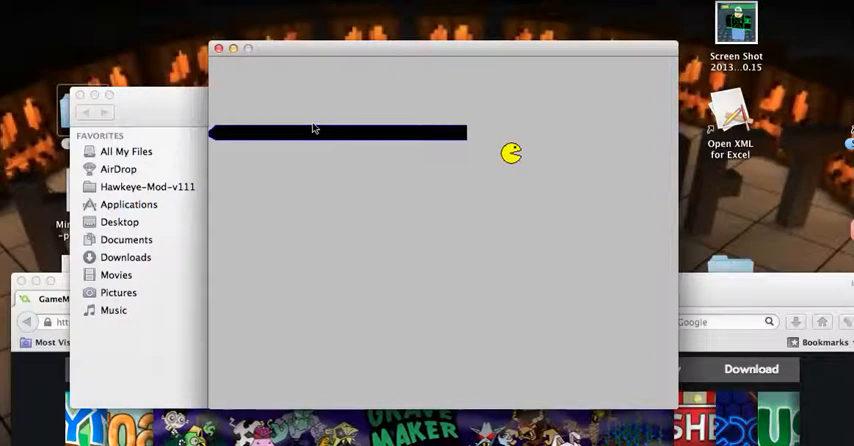
mouse_move(428, 137)
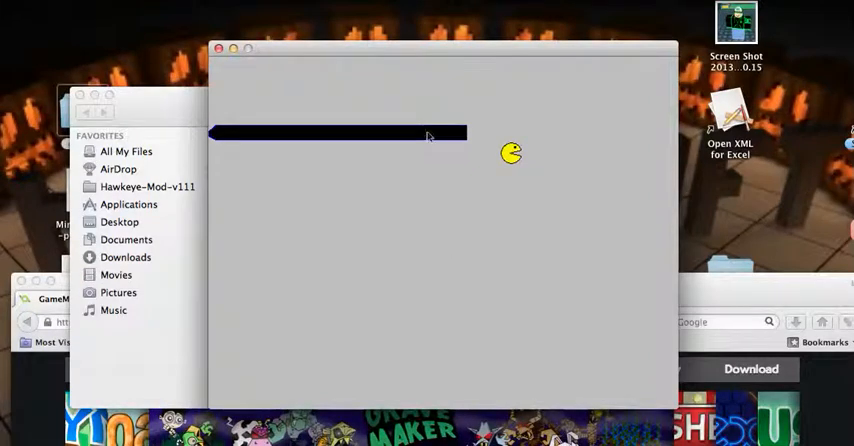
mouse_move(417, 133)
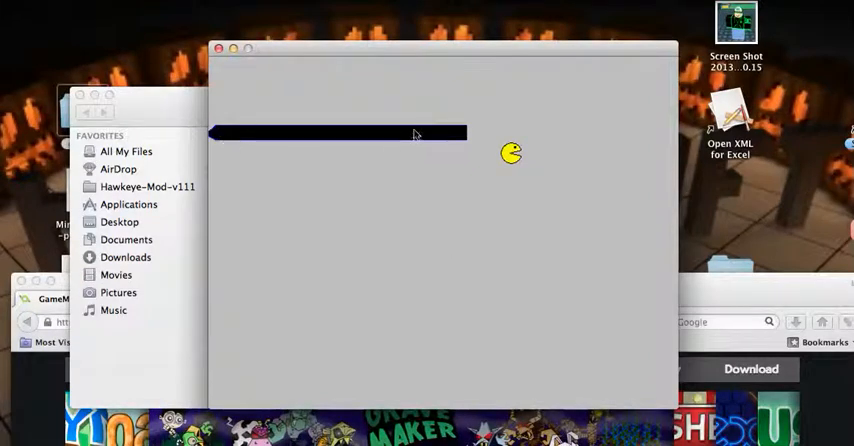
mouse_move(378, 236)
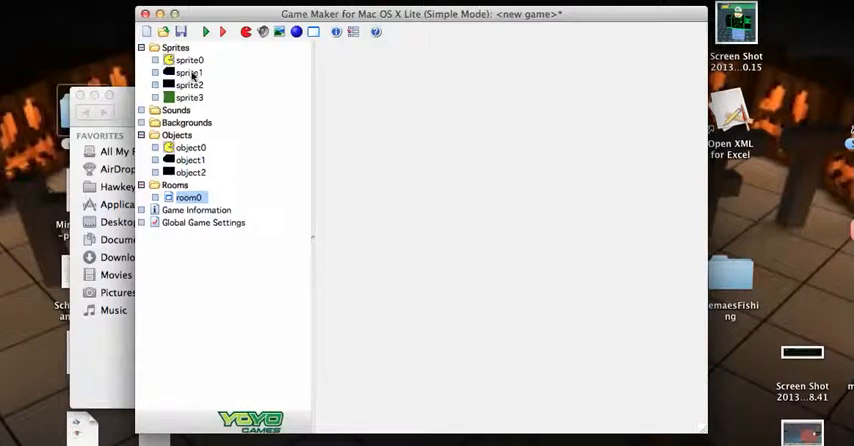
mouse_move(258, 322)
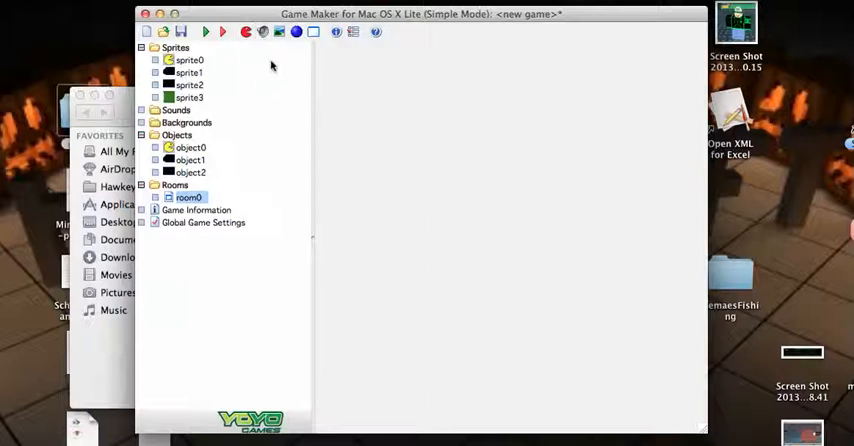
Open the Sprite Properties of sprite3, the 32×32 green square
click(188, 72)
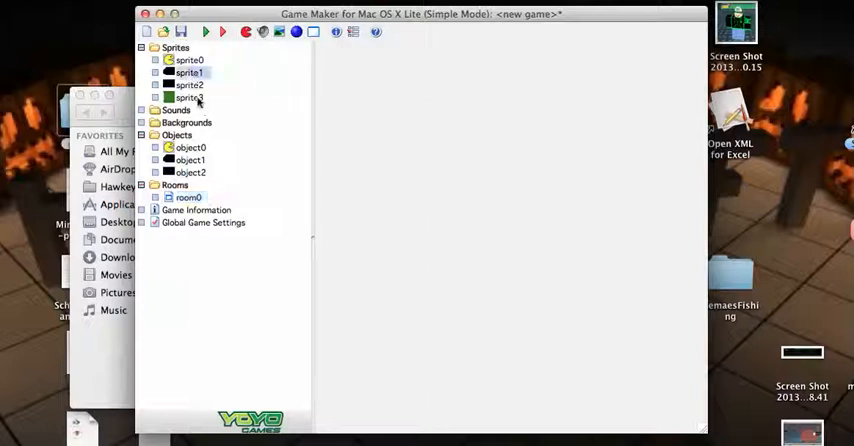
double_click(189, 96)
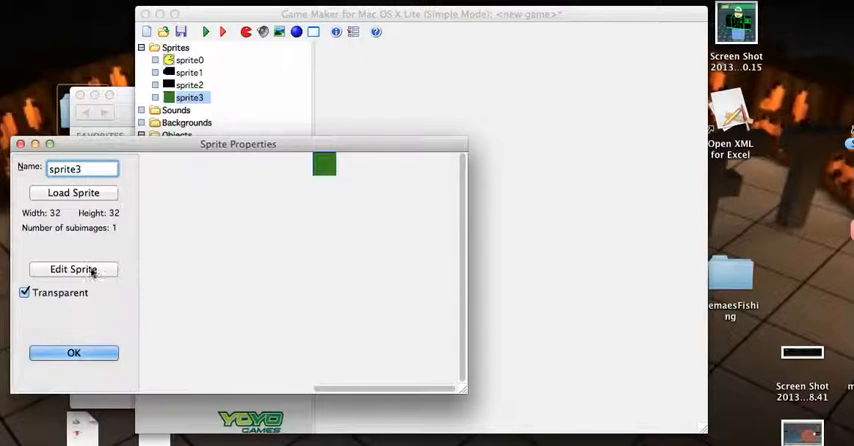
Open sprite3's Image 0 in the Image Editor and fill its green area grey
click(73, 269)
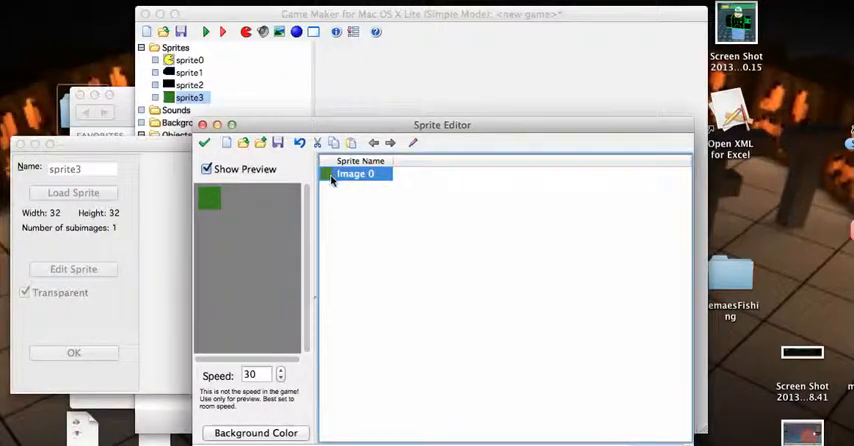
double_click(355, 174)
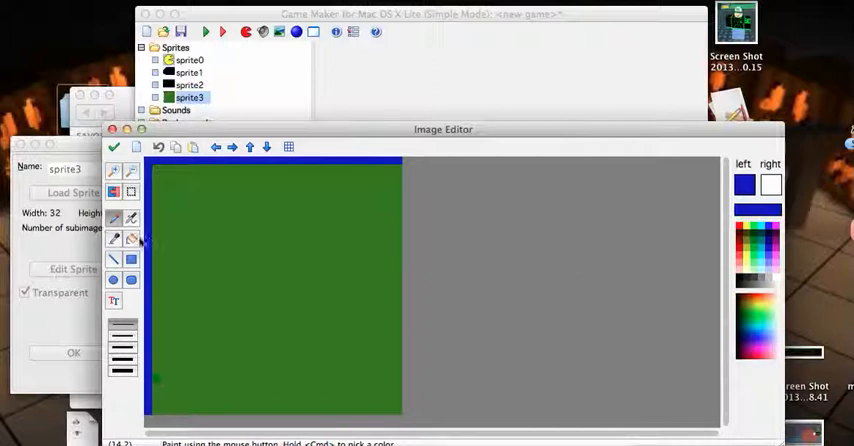
click(131, 240)
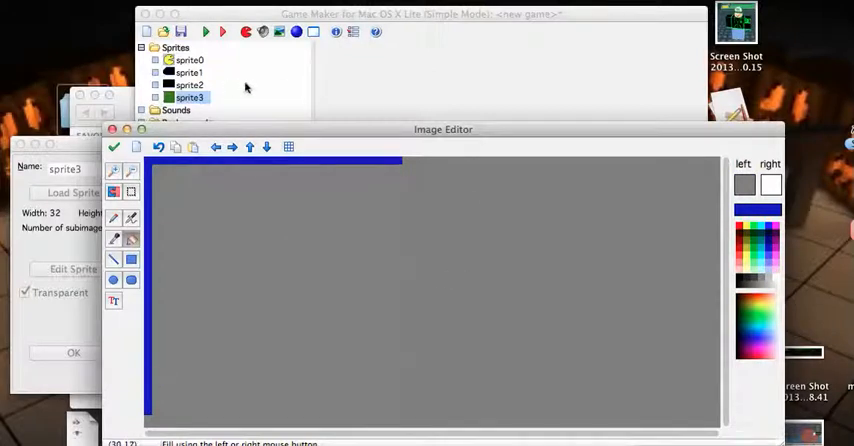
mouse_move(258, 71)
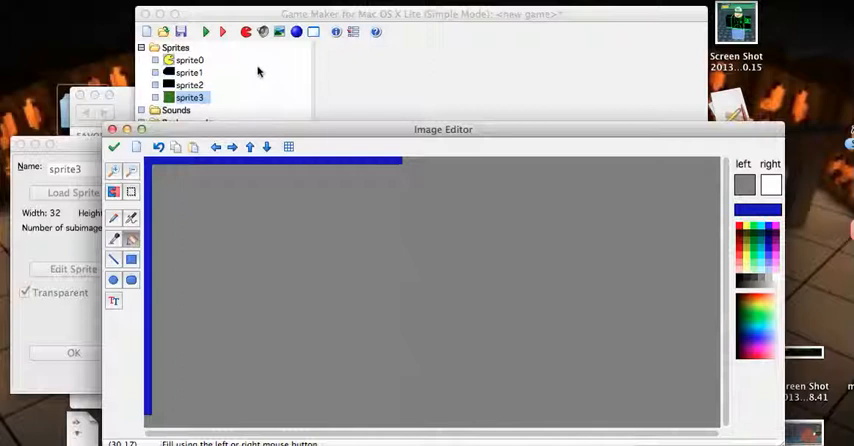
mouse_move(335, 135)
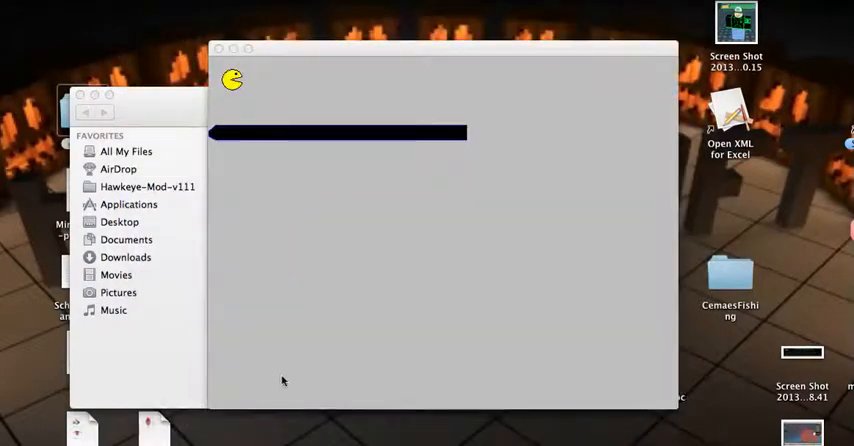
mouse_move(430, 235)
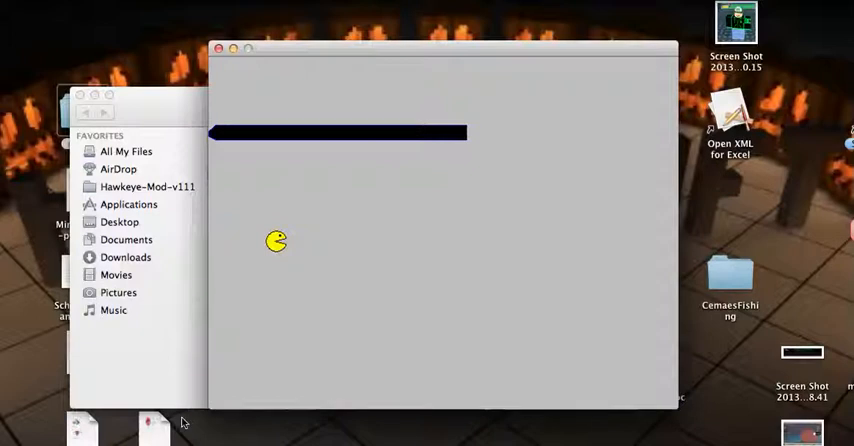
mouse_move(465, 249)
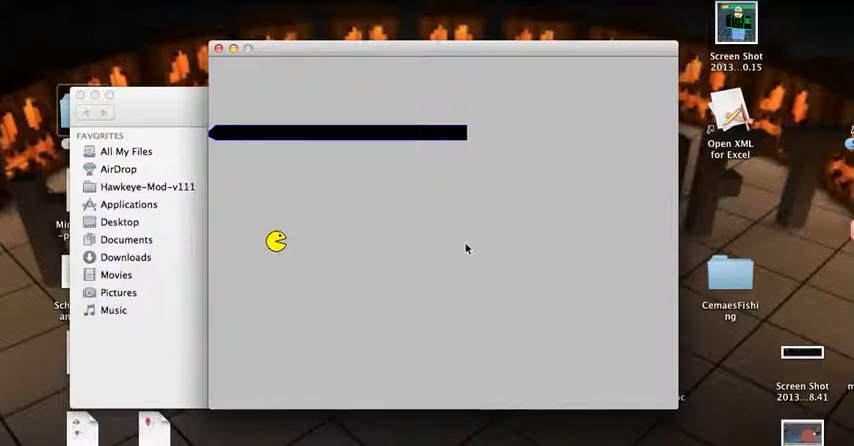
mouse_move(494, 247)
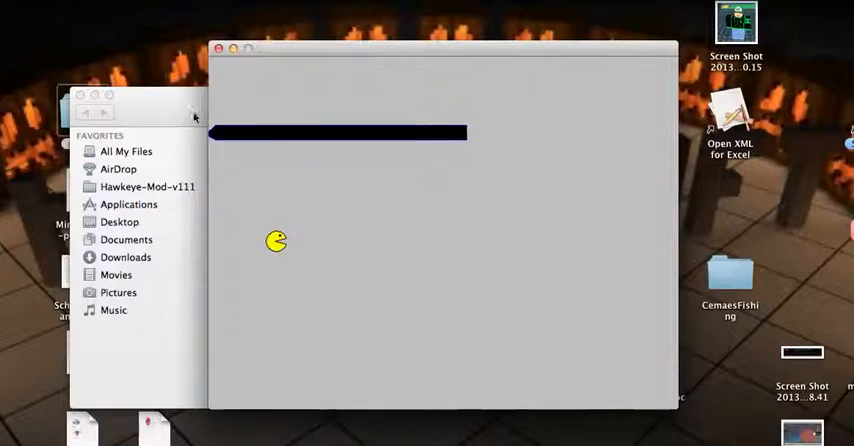
mouse_move(205, 122)
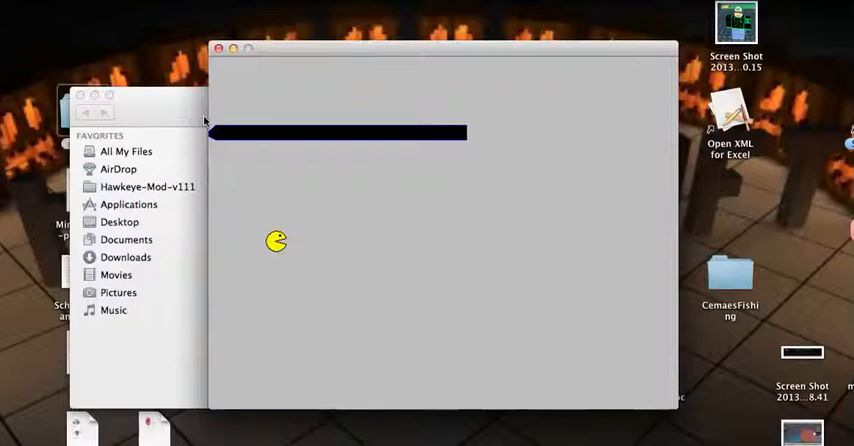
mouse_move(432, 168)
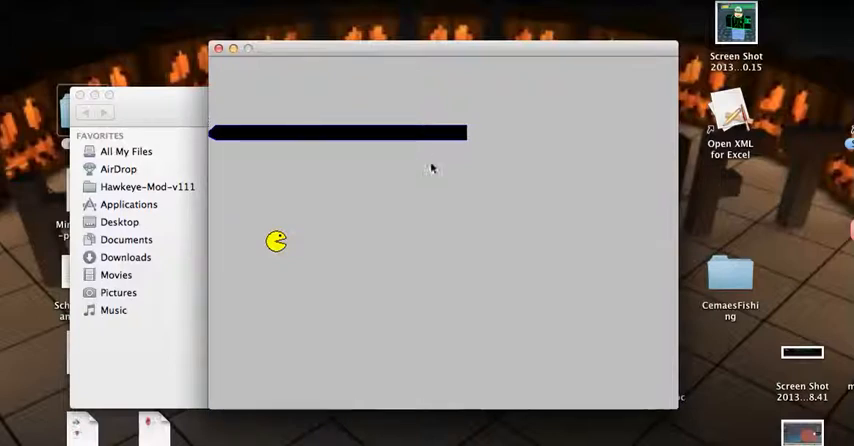
mouse_move(157, 117)
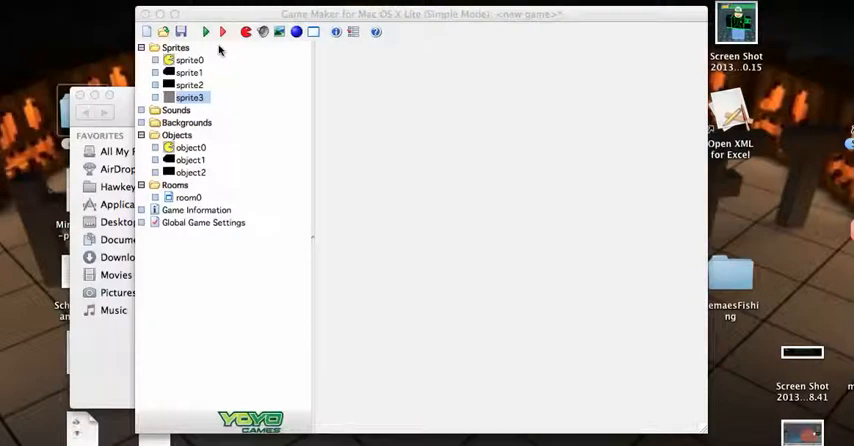
mouse_move(270, 245)
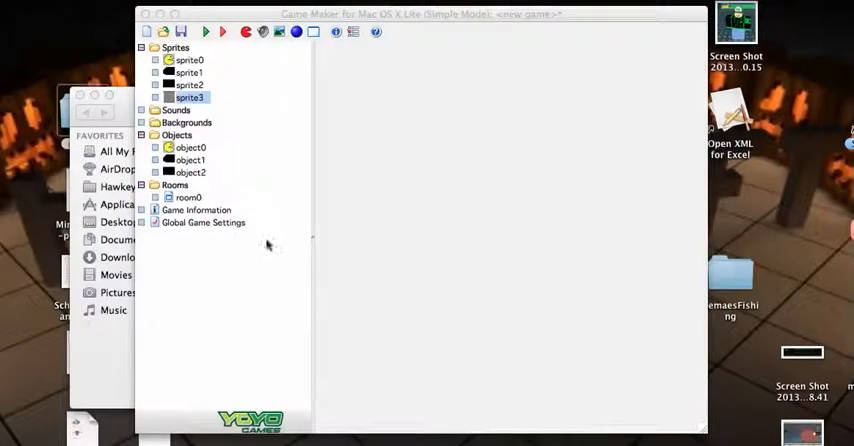
mouse_move(335, 305)
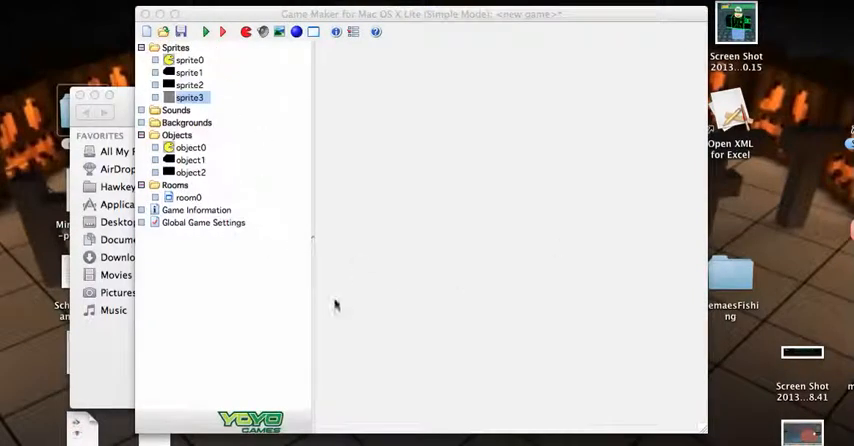
mouse_move(322, 140)
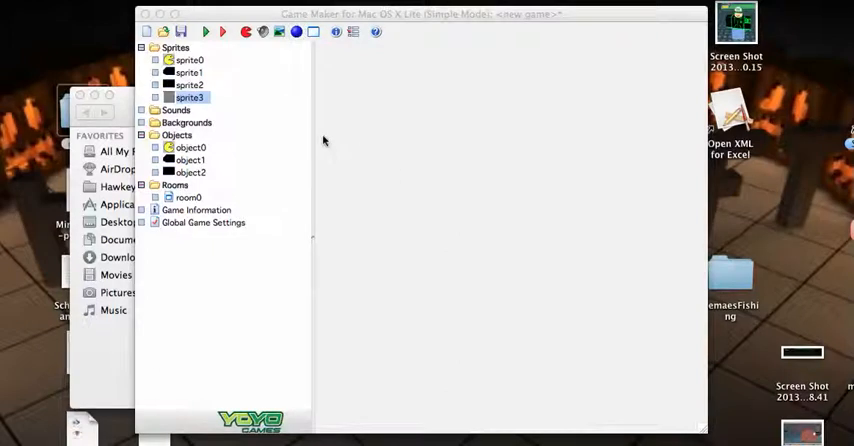
mouse_move(728, 395)
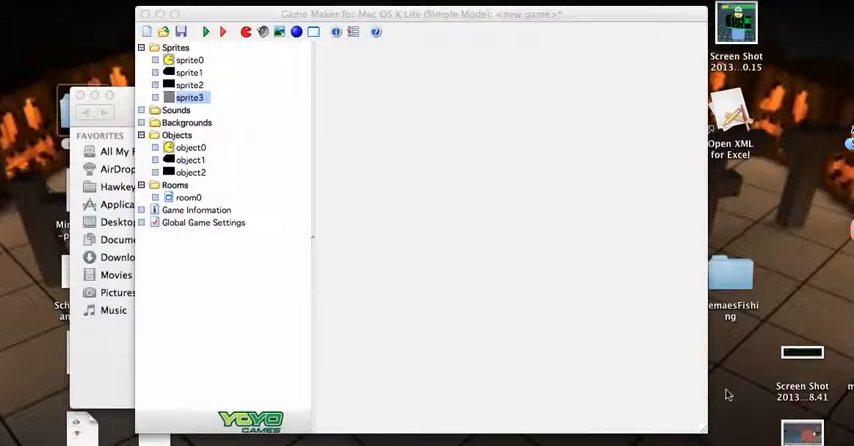